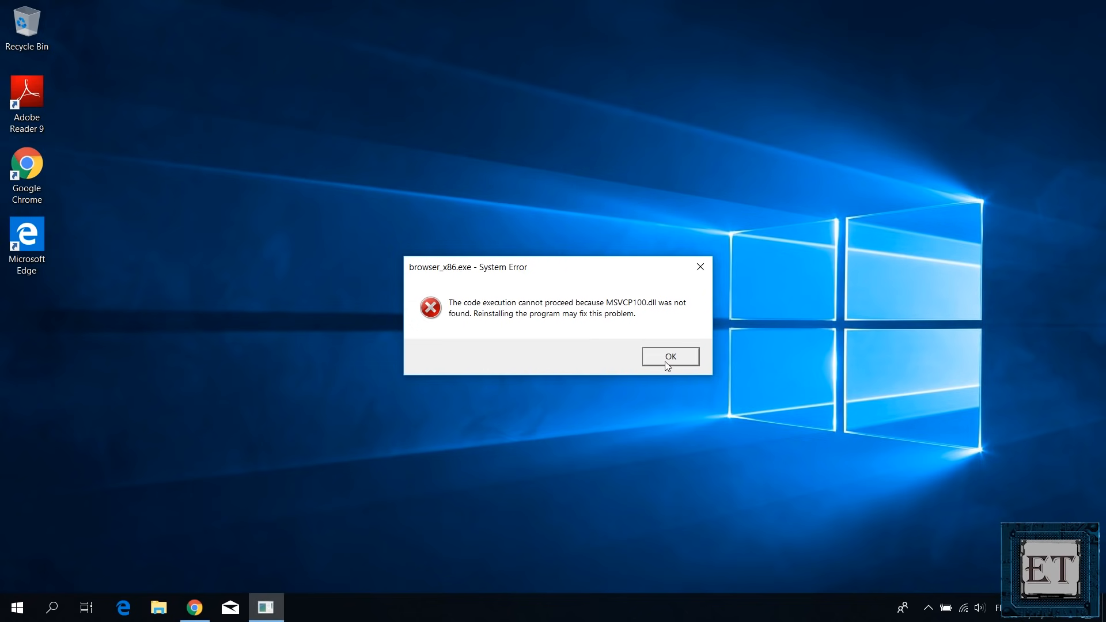
Search the Start menu for 'add or remove programs' and open the Apps & features page
click(670, 357)
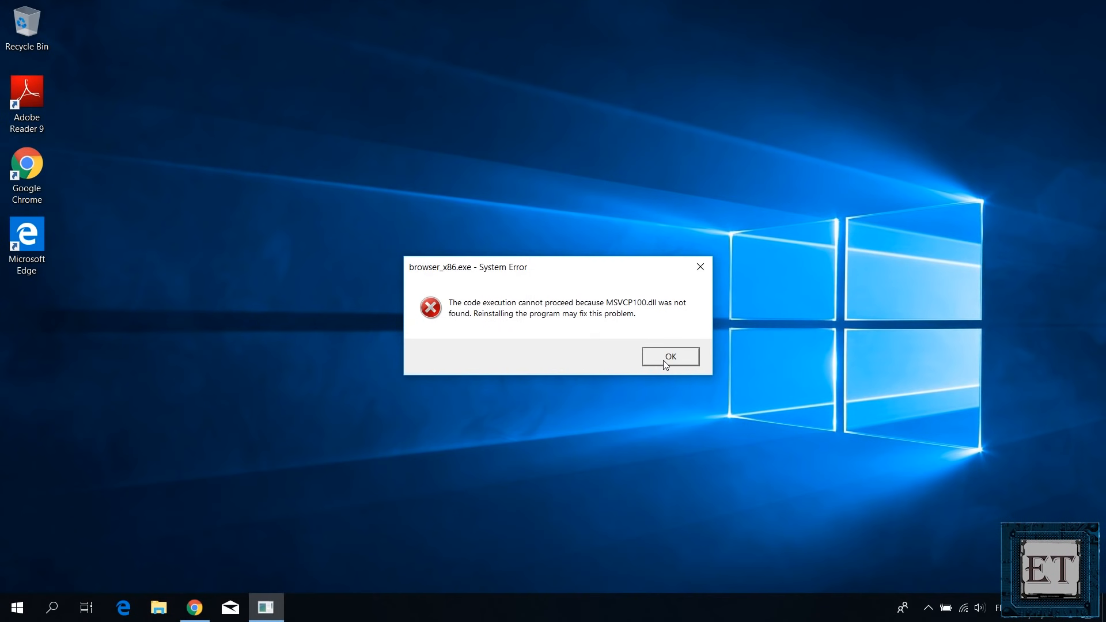
mouse_move(670, 404)
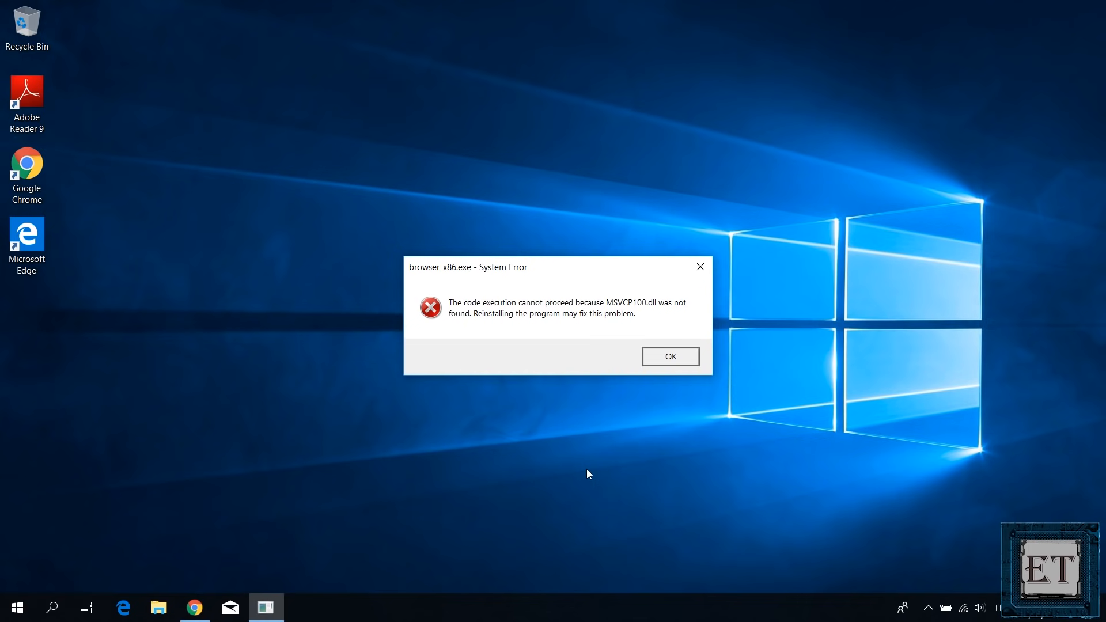
click(18, 607)
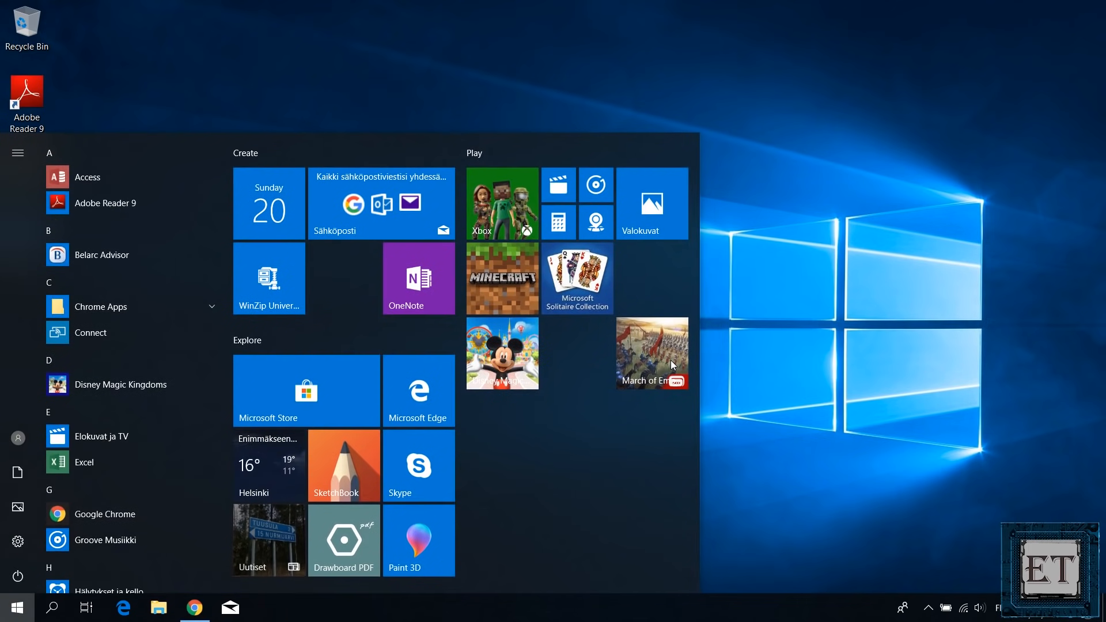
text(add or remove programs)
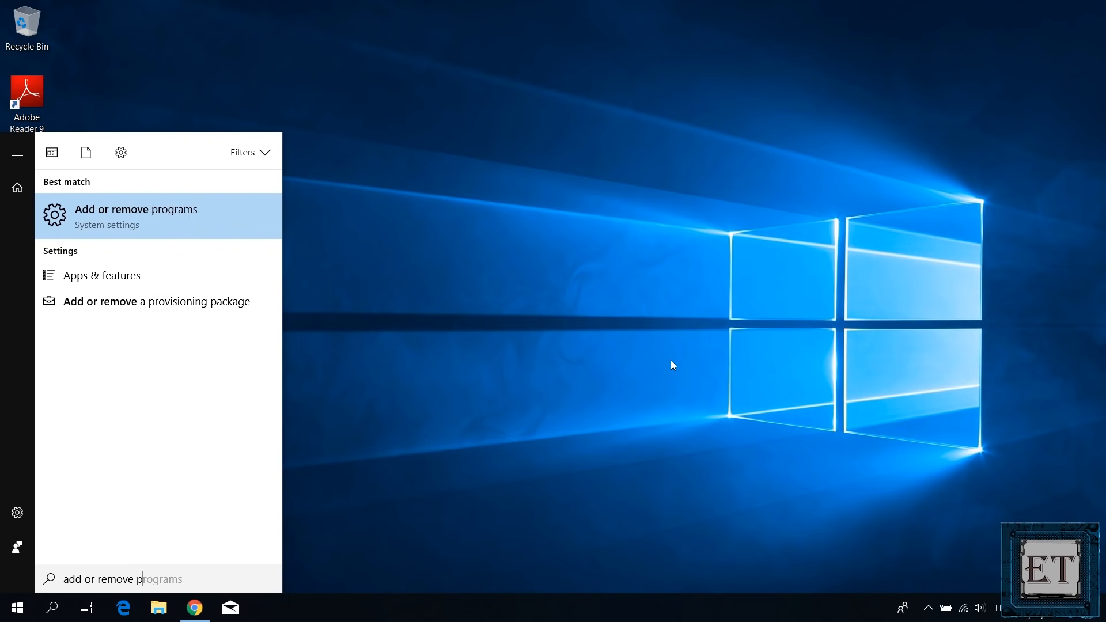
text(rograms)
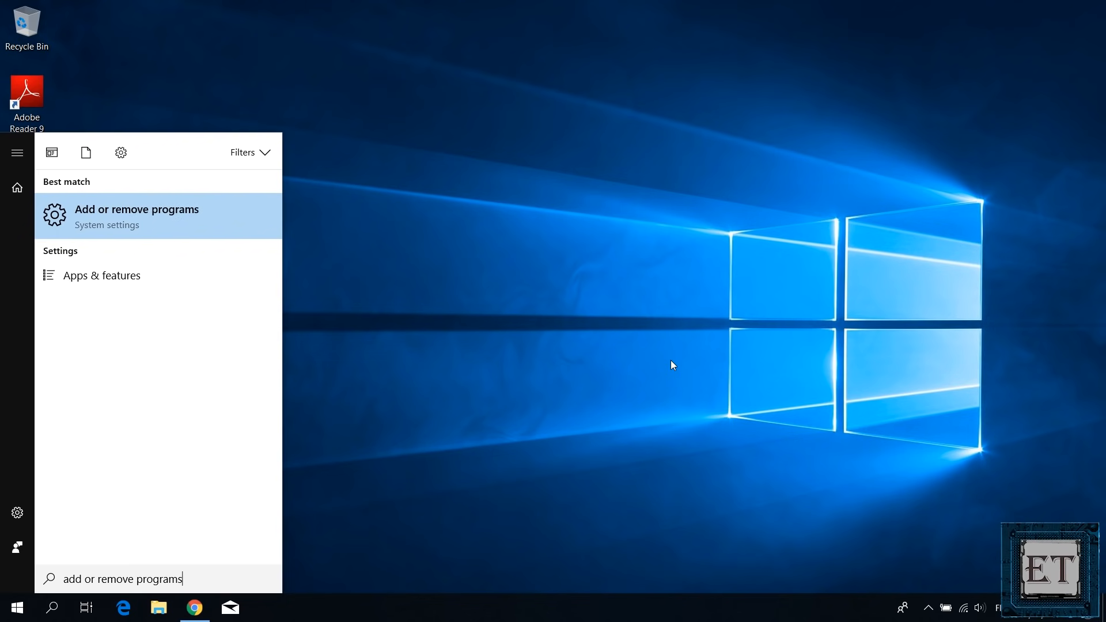
click(136, 216)
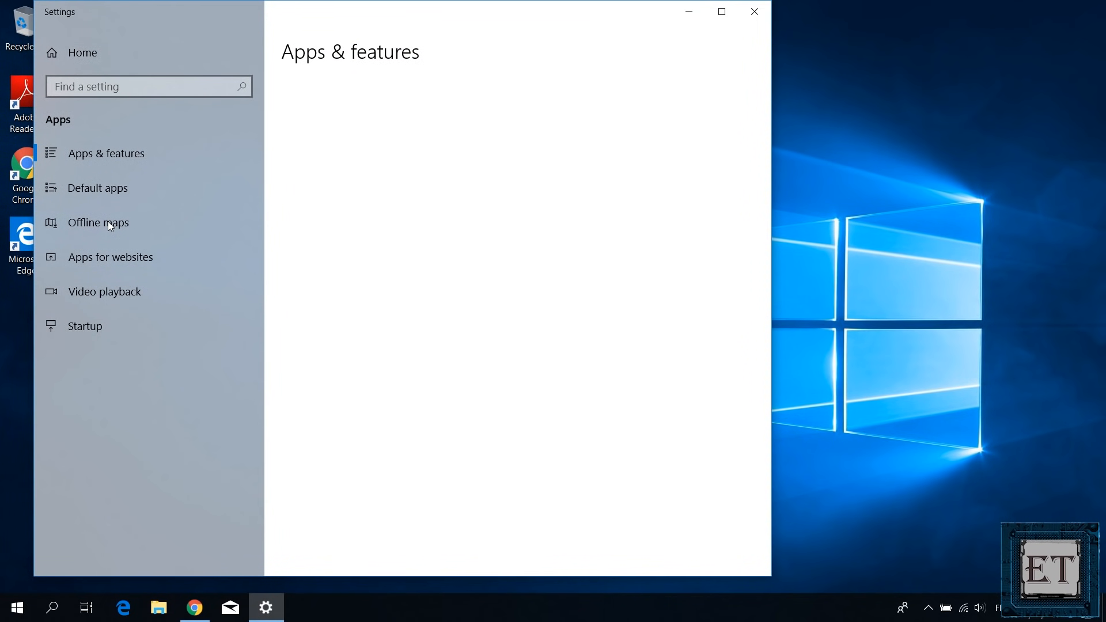
Scroll the installed apps list down past the Microsoft Visual C++ entries to NVIDIA and OBS Studio
click(106, 154)
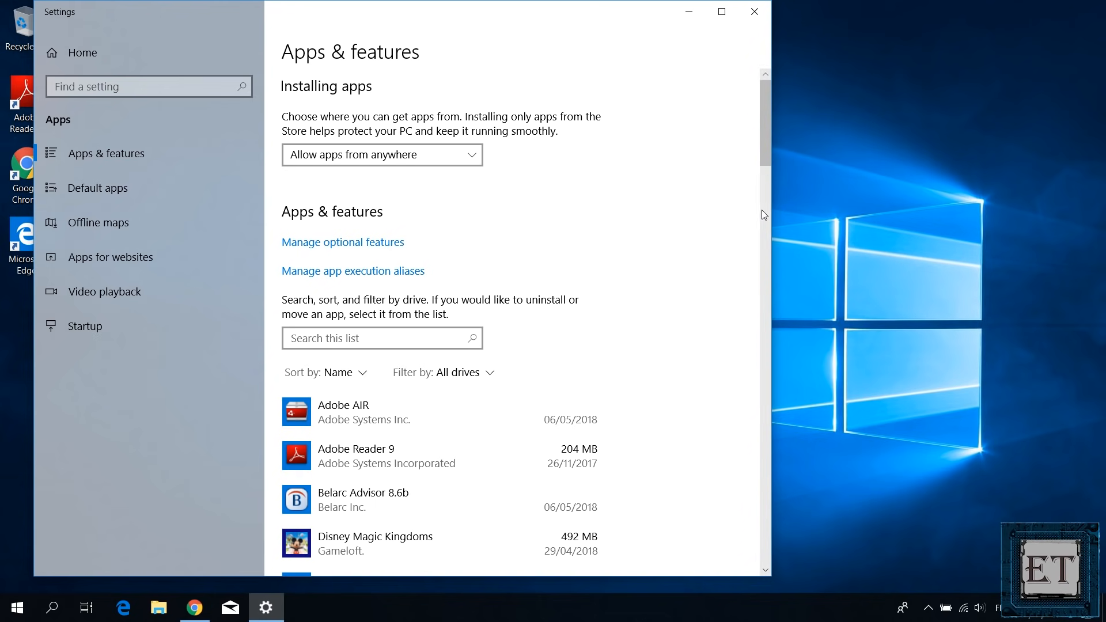
scroll(down, 3)
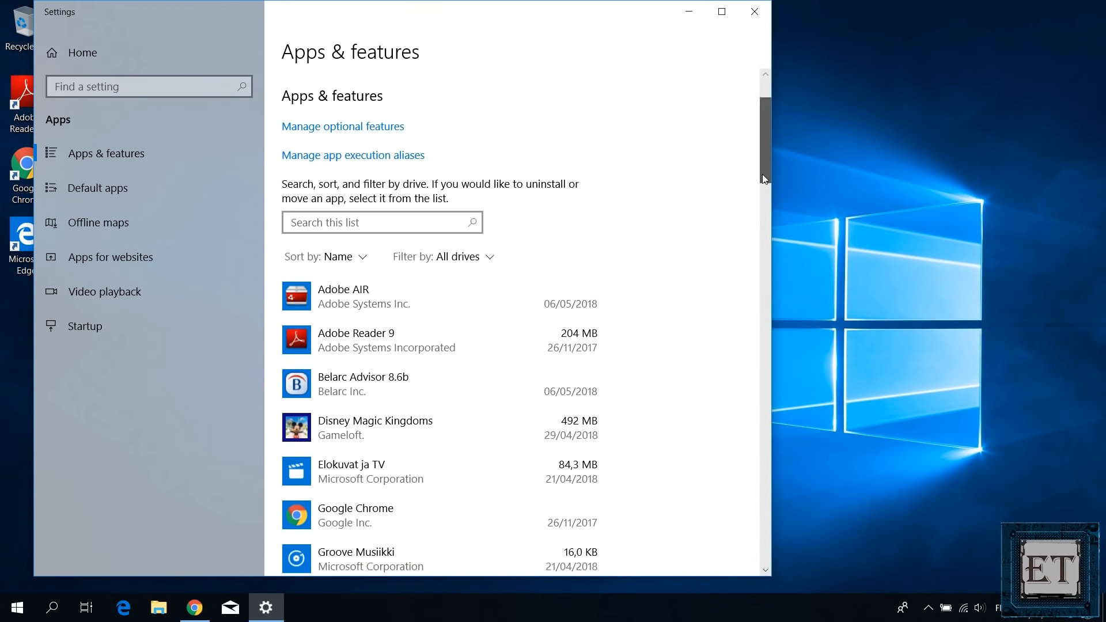
scroll(down, 3)
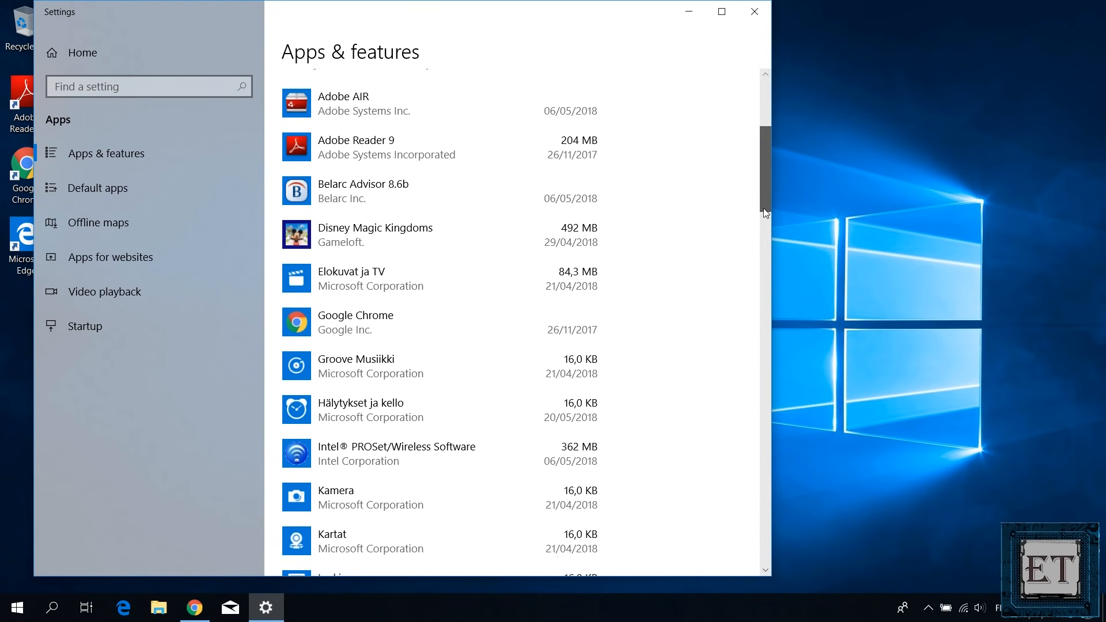
scroll(down, 3)
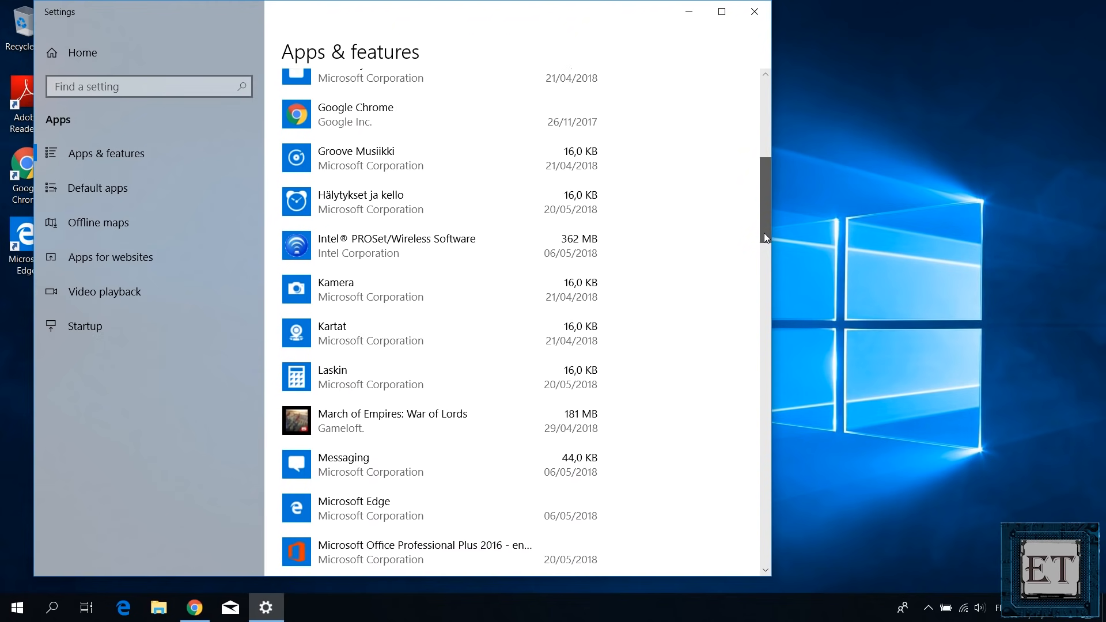
scroll(down, 3)
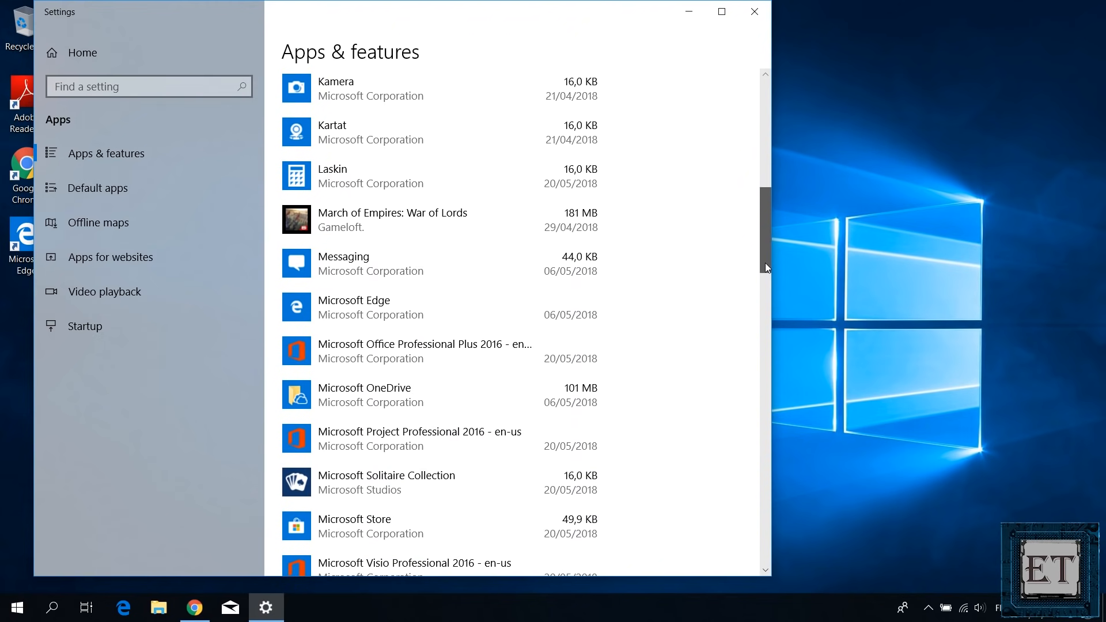
scroll(down, 3)
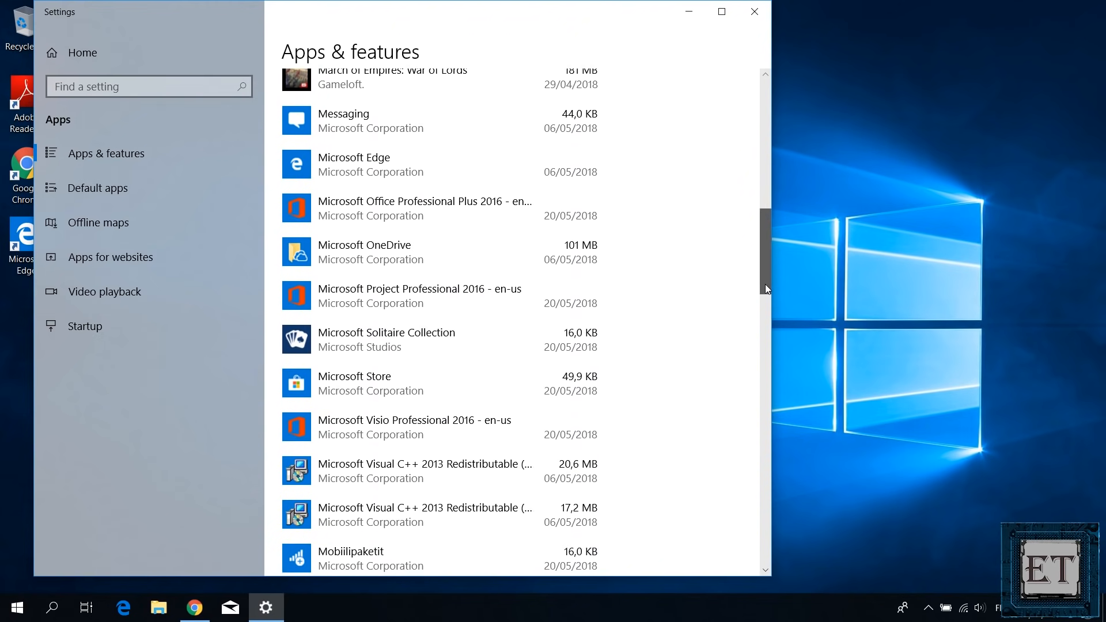
scroll(down, 3)
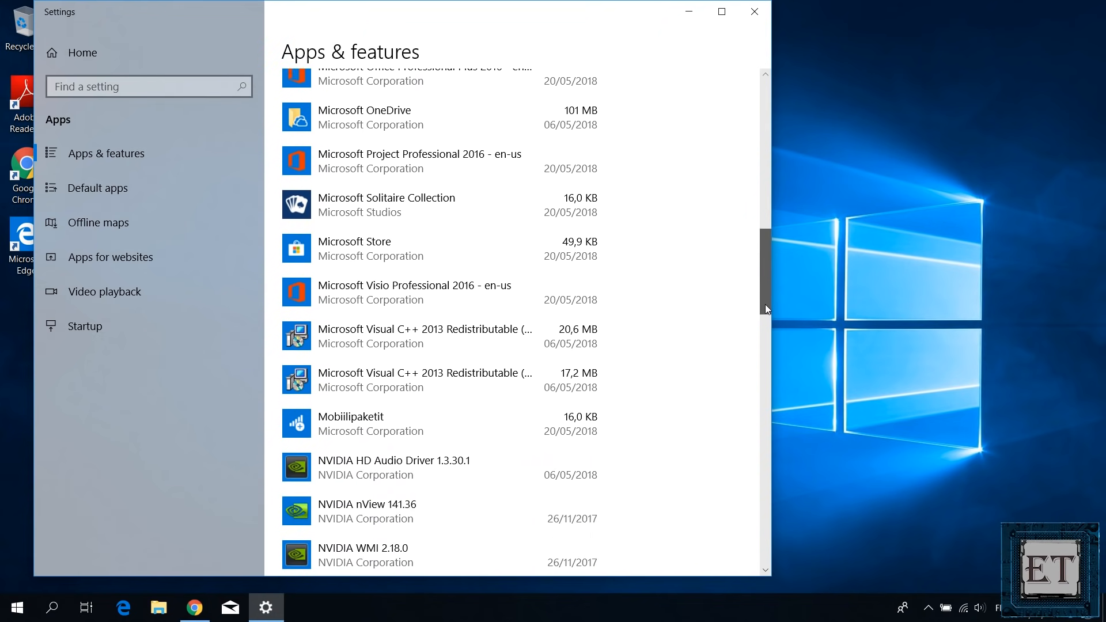
scroll(down, 3)
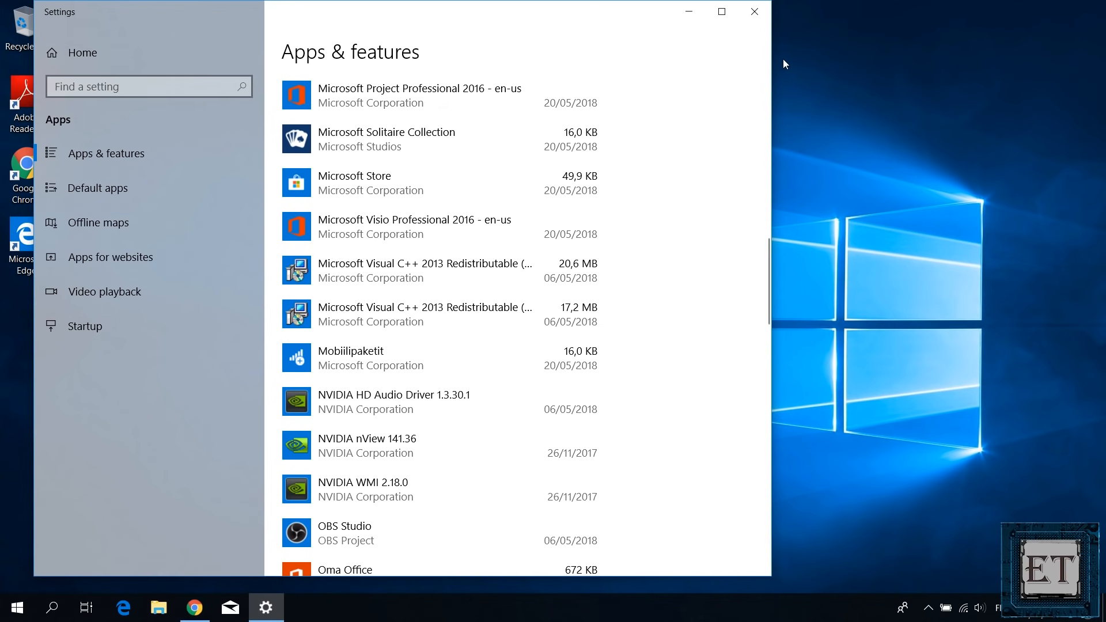
mouse_move(779, 53)
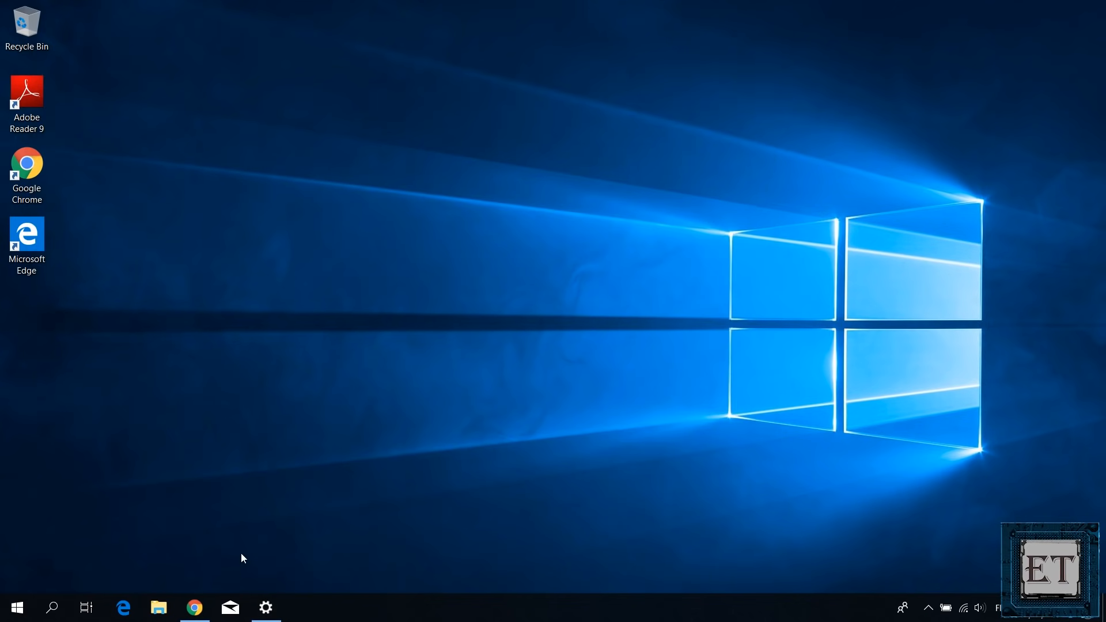
mouse_move(200, 589)
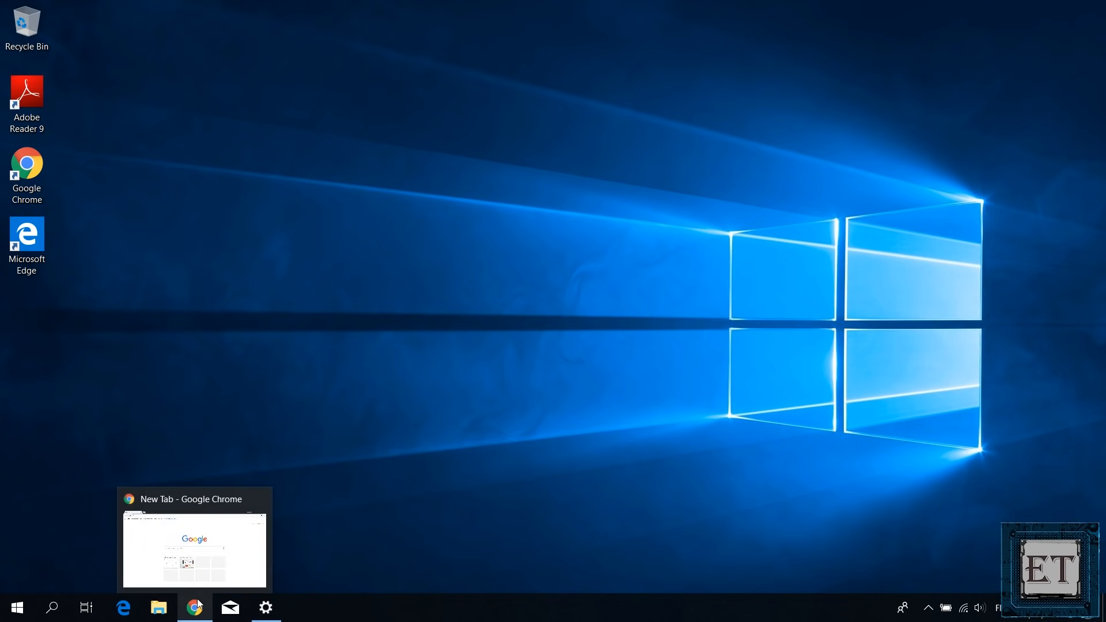
Search Chrome for 'microsoft visual c++ 2010 redistributable package (x86)'
click(195, 608)
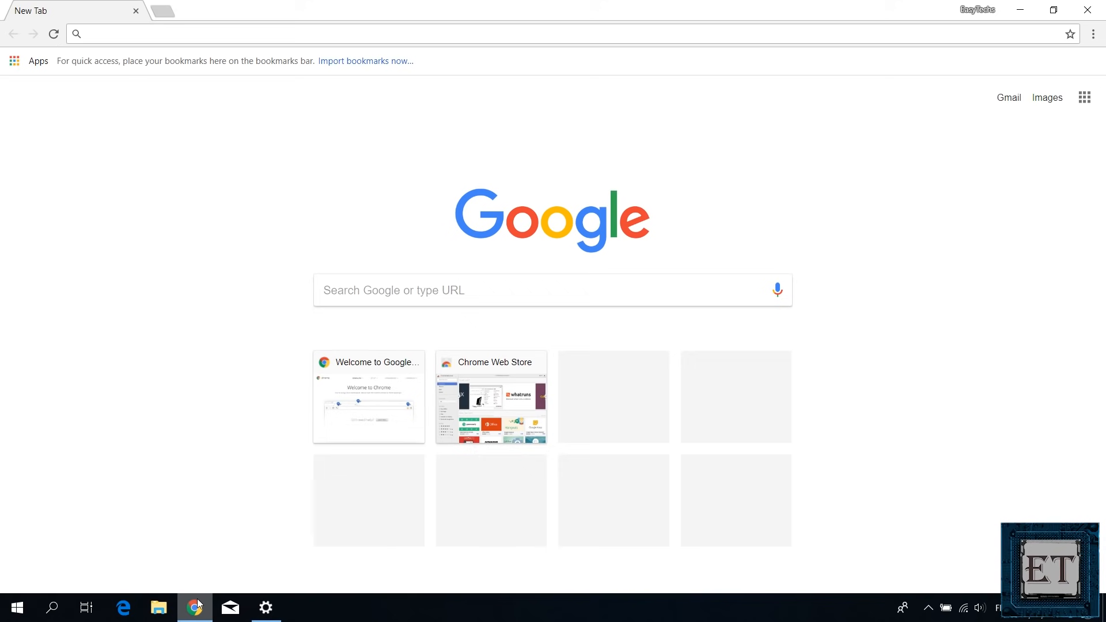
text(microsoft visual c++ 2010)
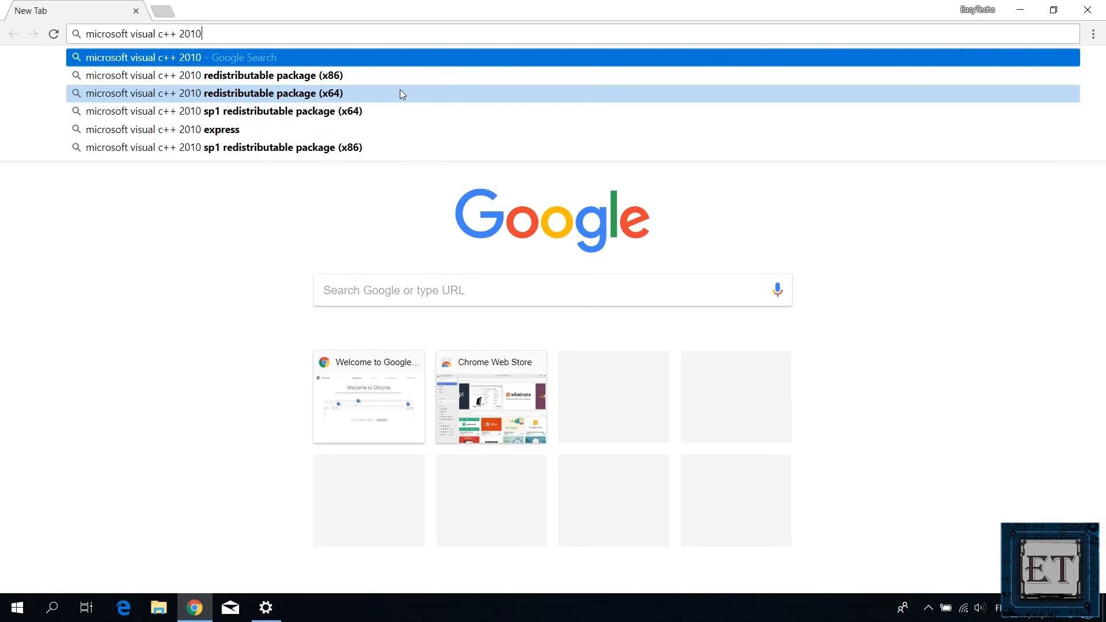
click(236, 75)
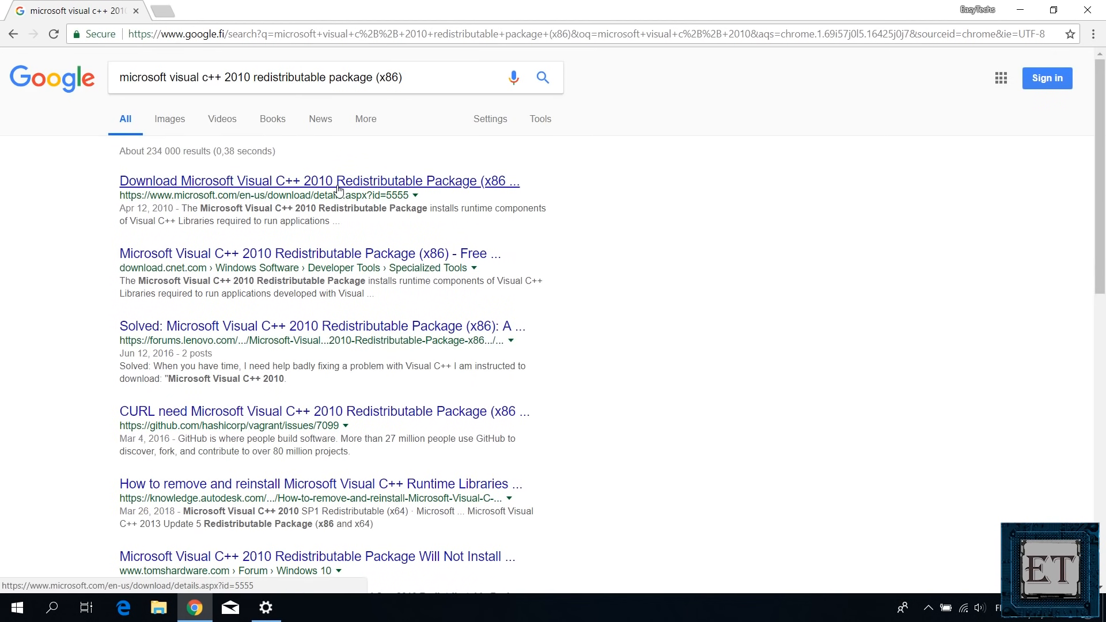
mouse_move(324, 186)
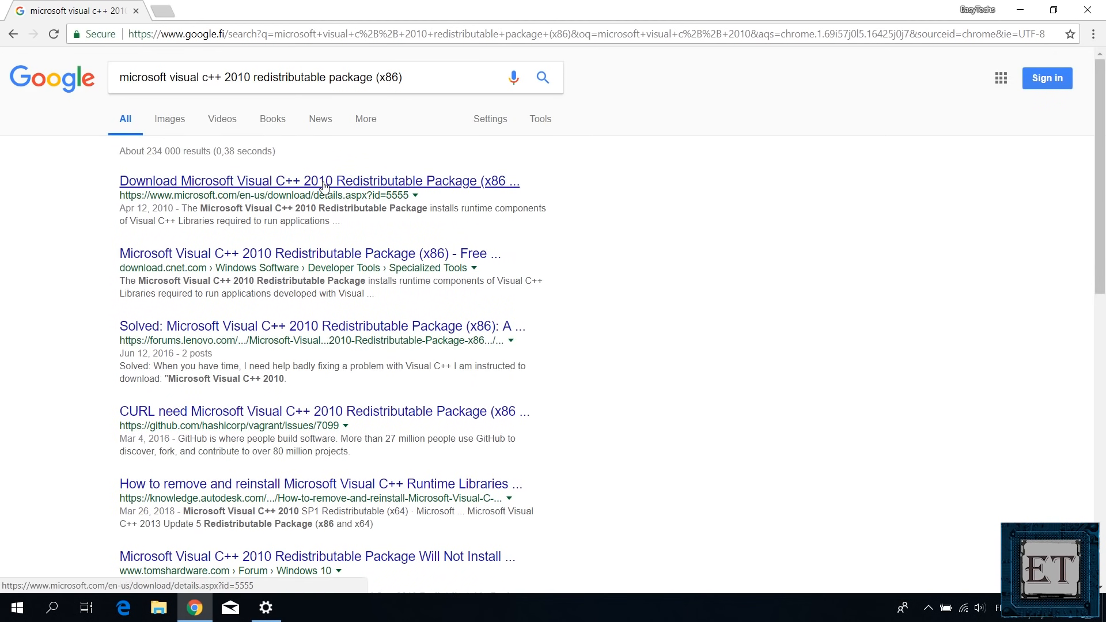
Open Microsoft's x86 download page in a new tab and the x64 page in this tab
right_click(323, 184)
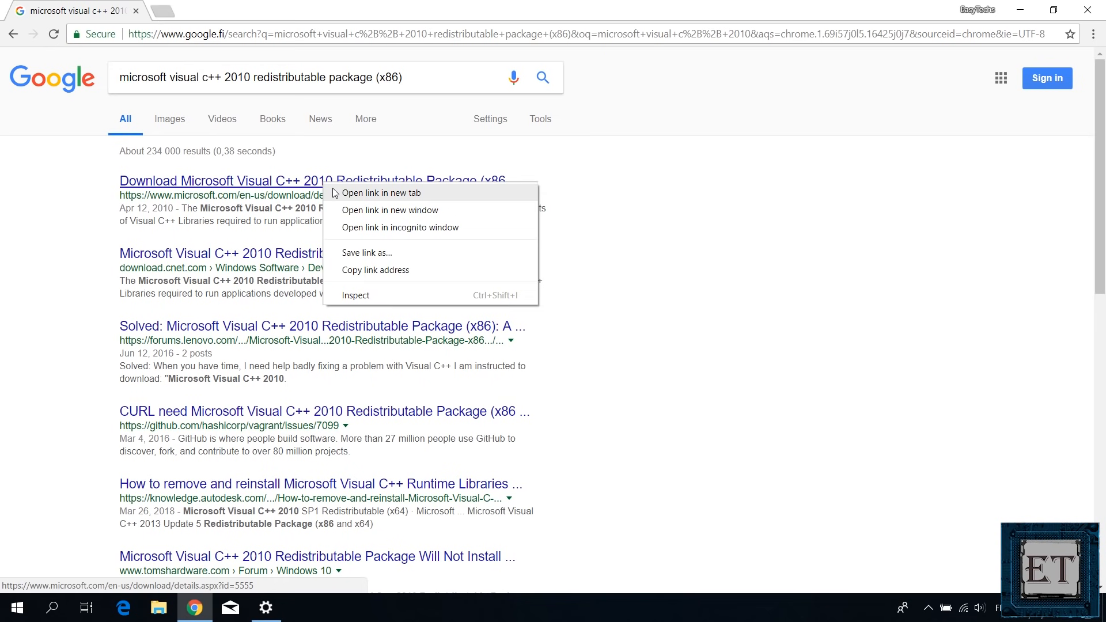
click(388, 193)
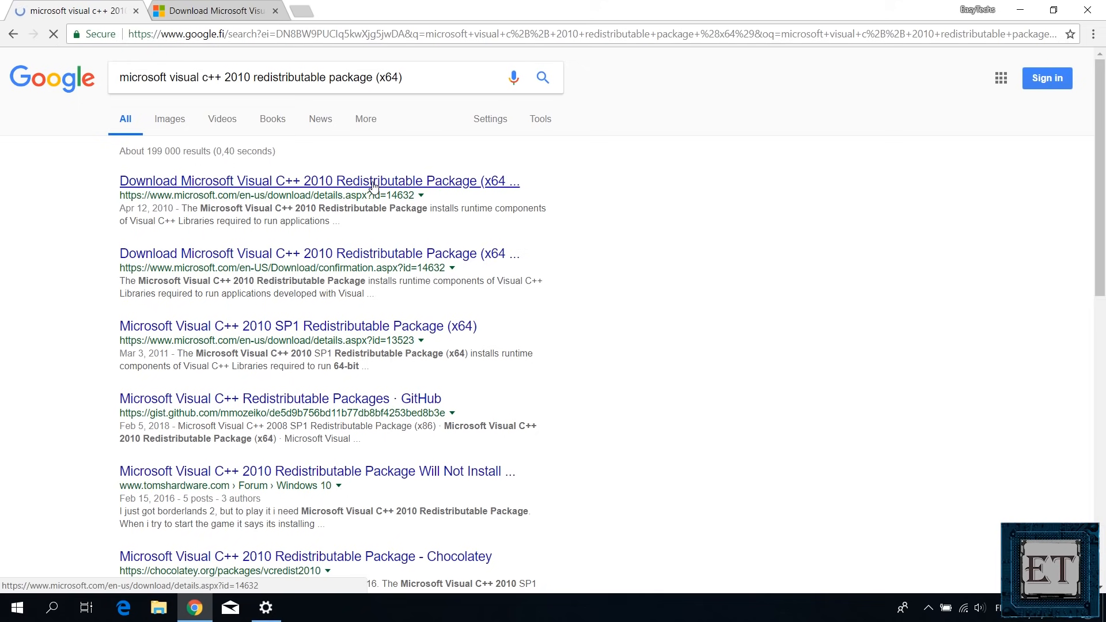
click(319, 181)
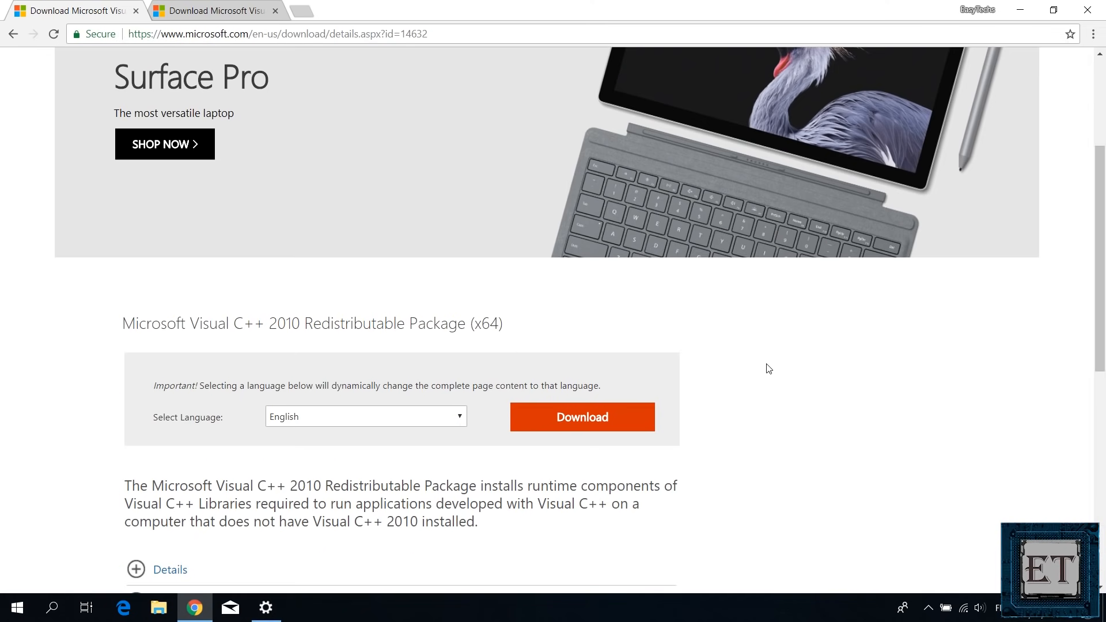
Download vcredist_x64.exe from the x64 package page
scroll(down, 3)
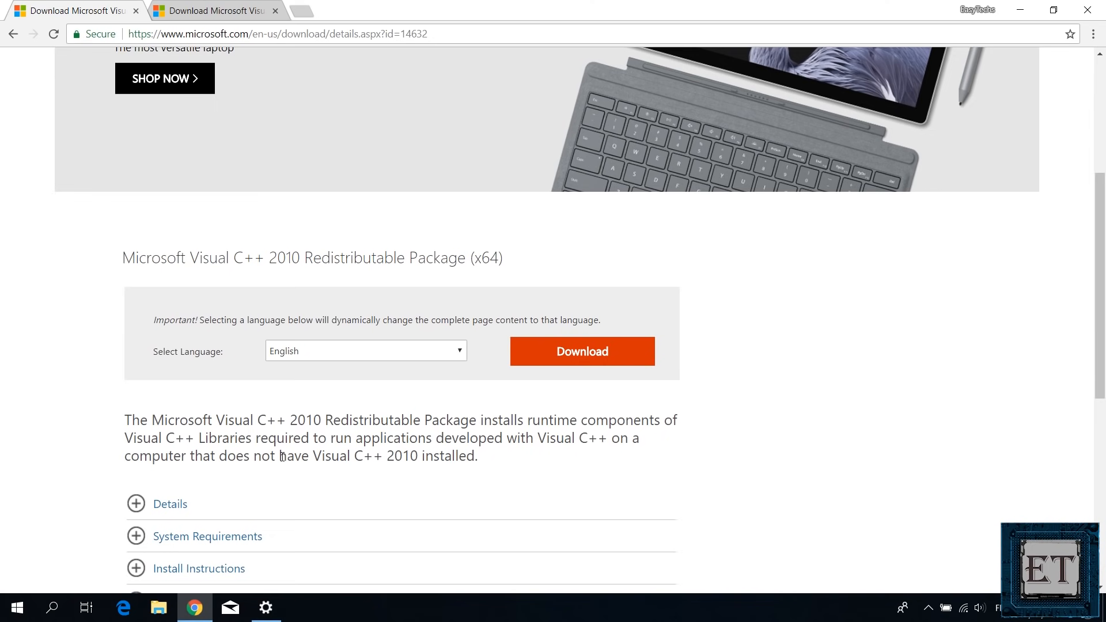
mouse_move(554, 457)
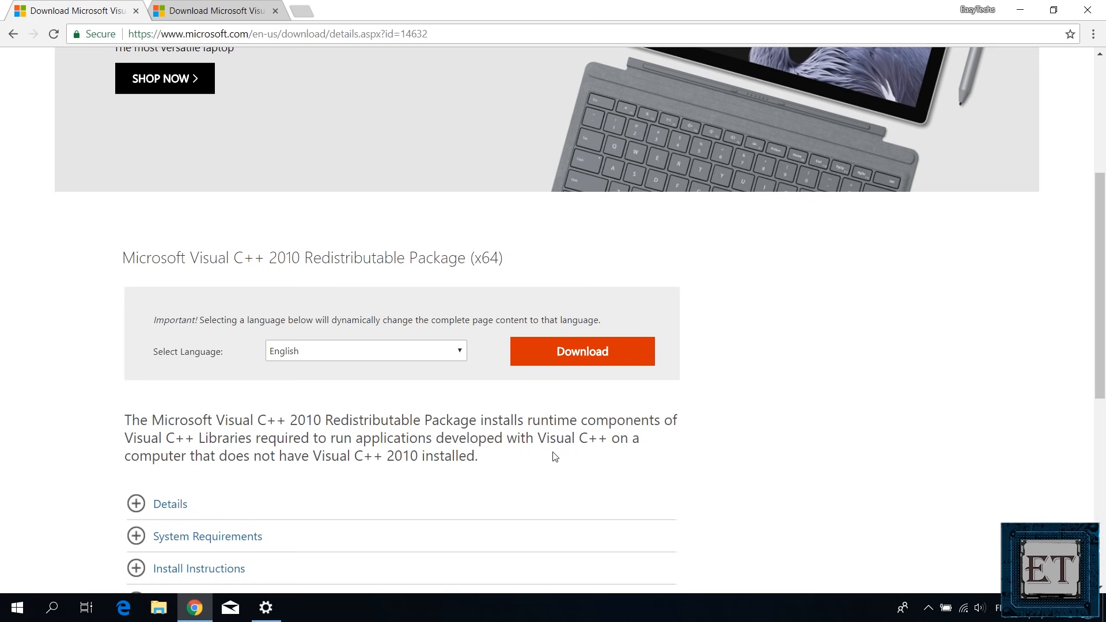
mouse_move(353, 478)
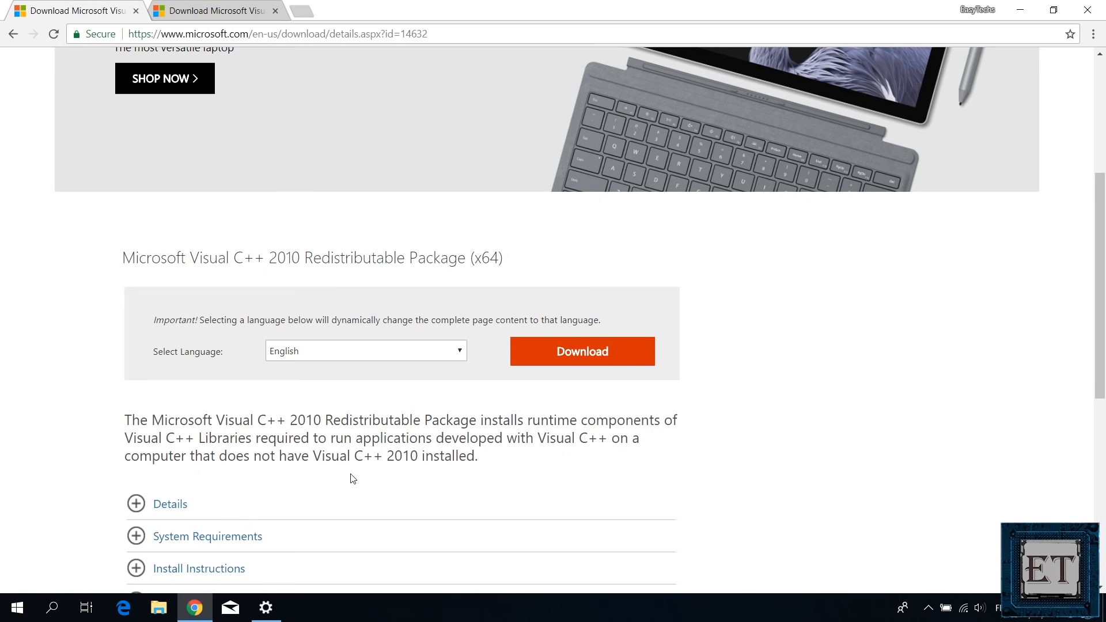
mouse_move(666, 482)
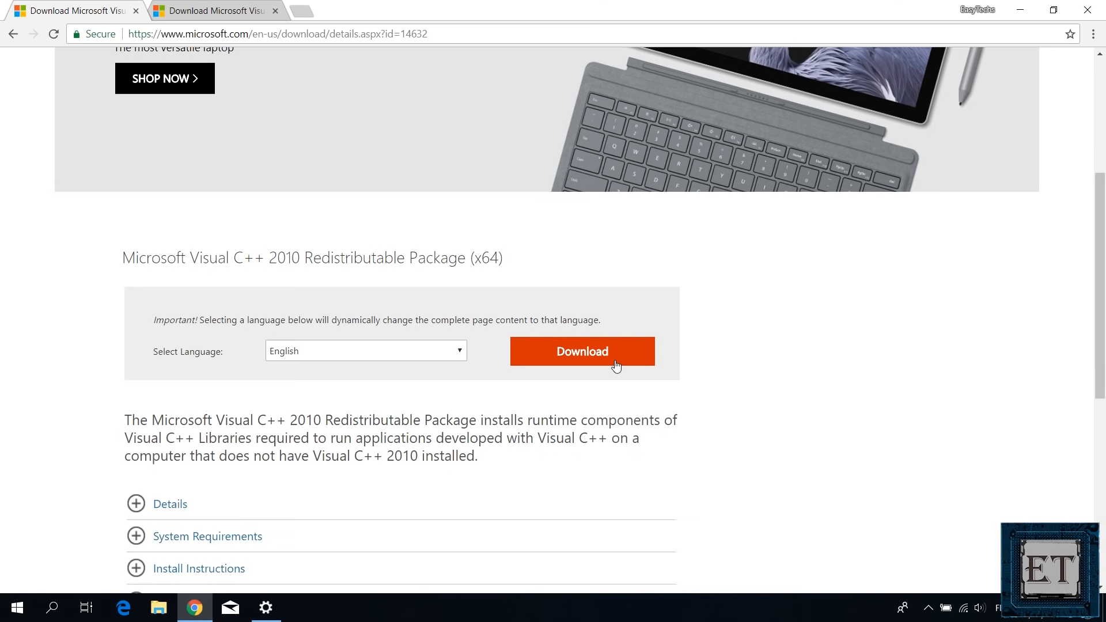
mouse_move(613, 364)
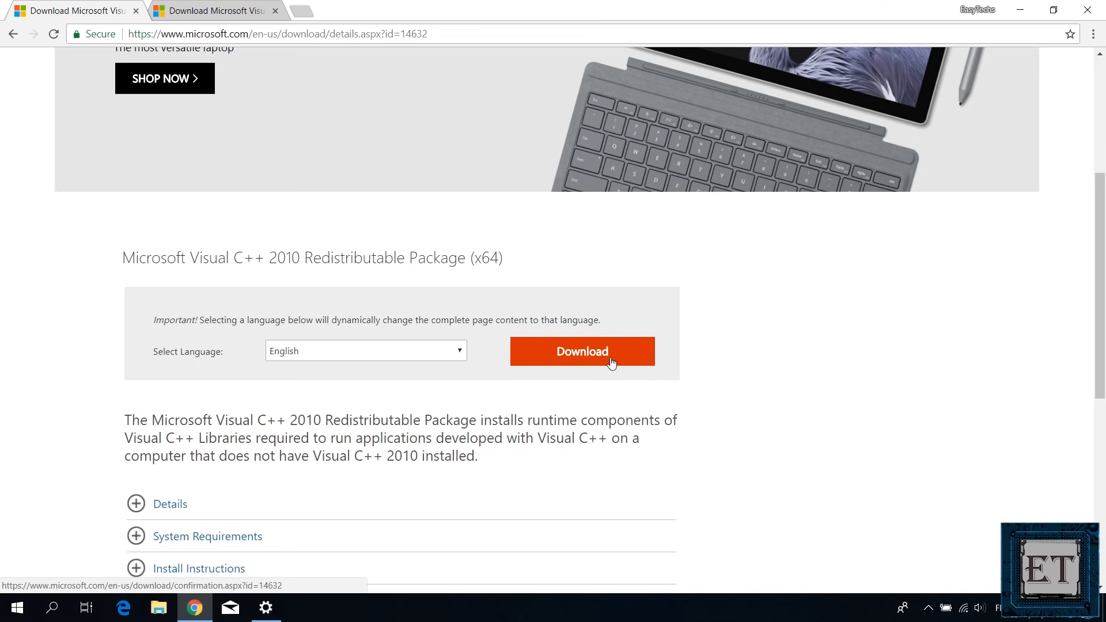
click(582, 351)
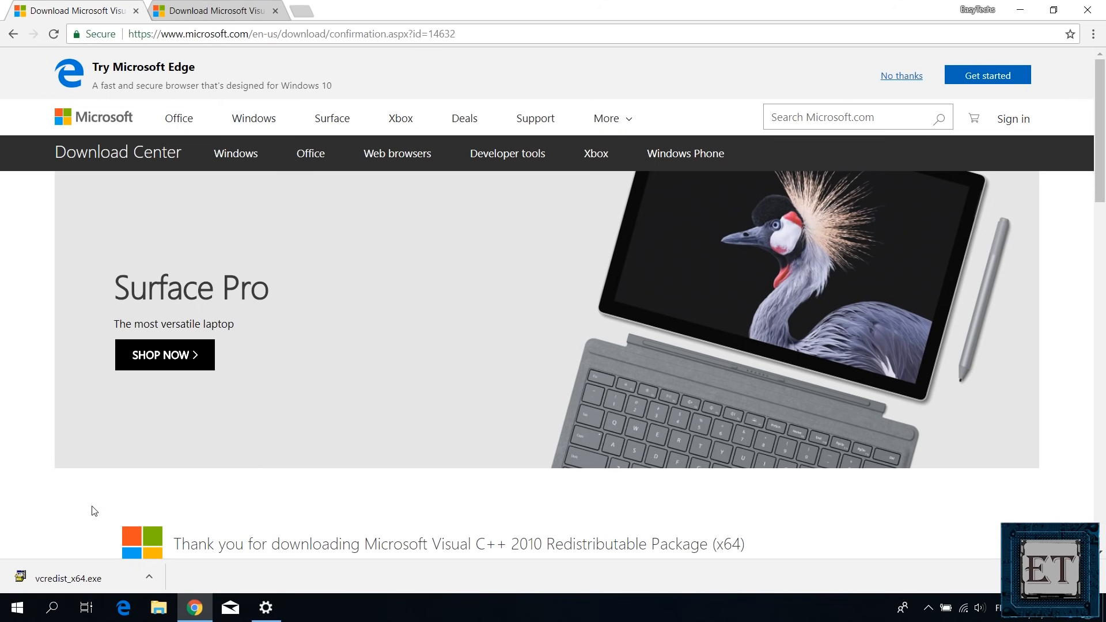
mouse_move(84, 578)
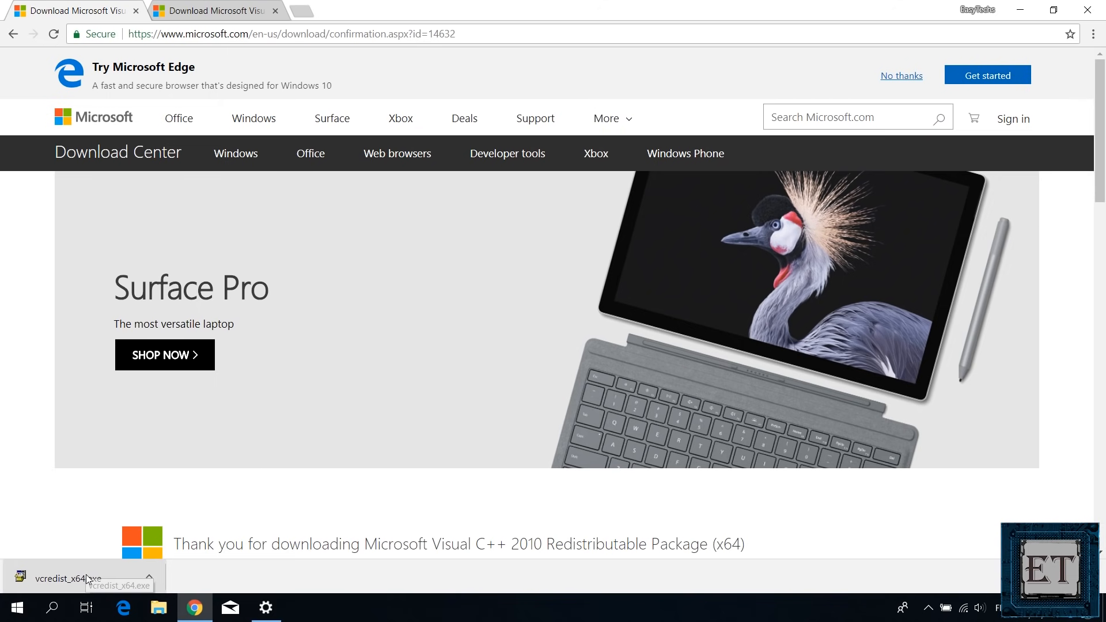
mouse_move(79, 575)
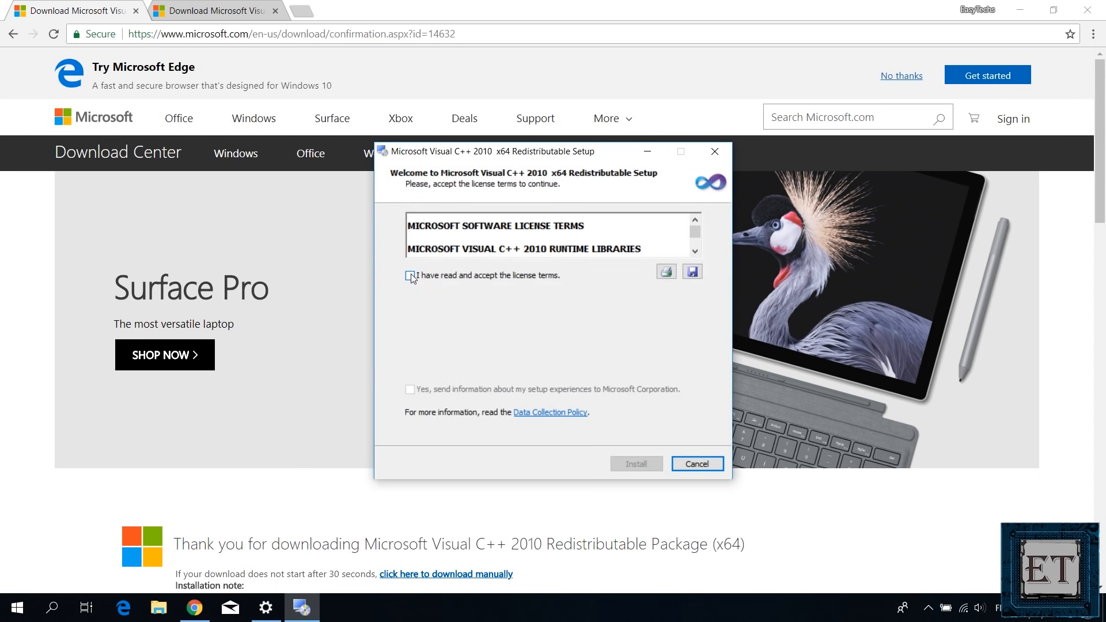
Accept the license terms, install the x64 redistributable and finish the setup
click(636, 464)
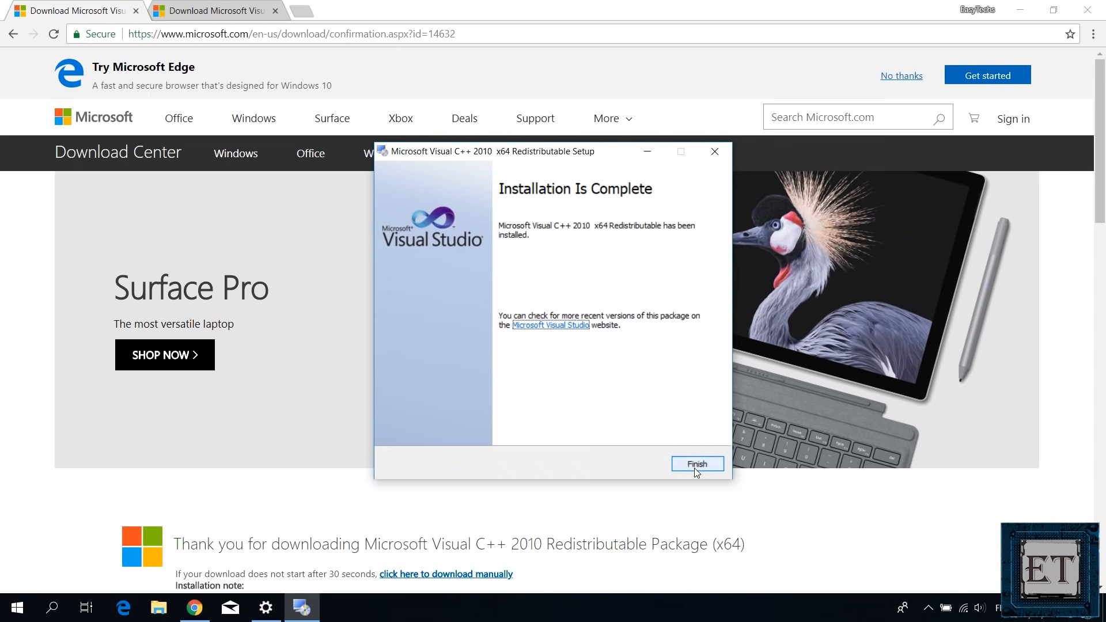
click(697, 464)
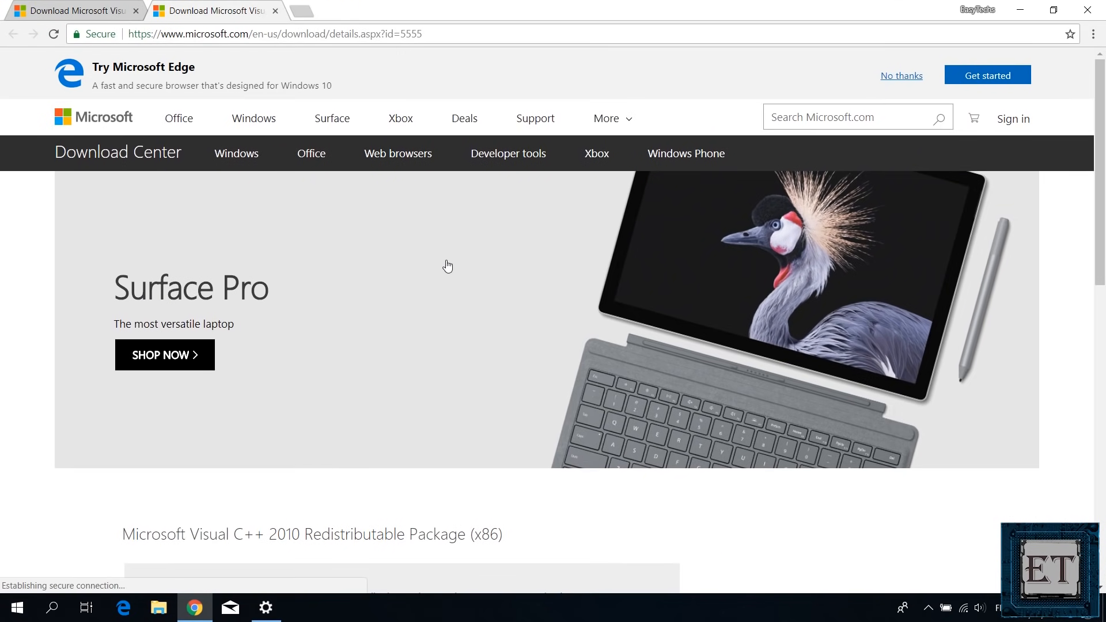
Download vcredist_x86.exe from the x86 package page and run it
scroll(down, 3)
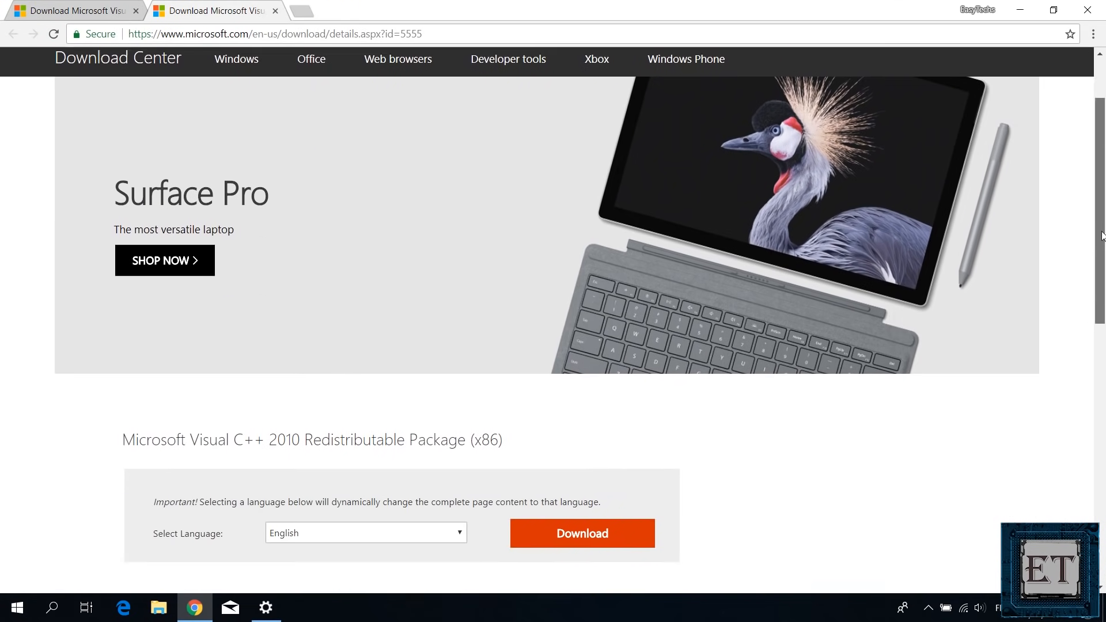
scroll(down, 3)
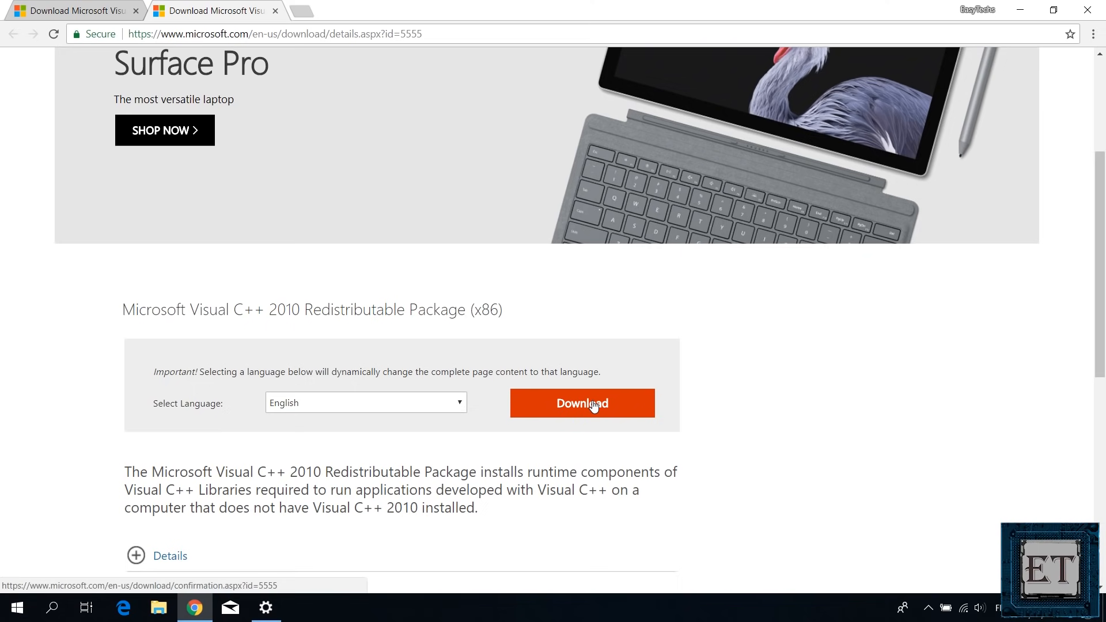
click(582, 403)
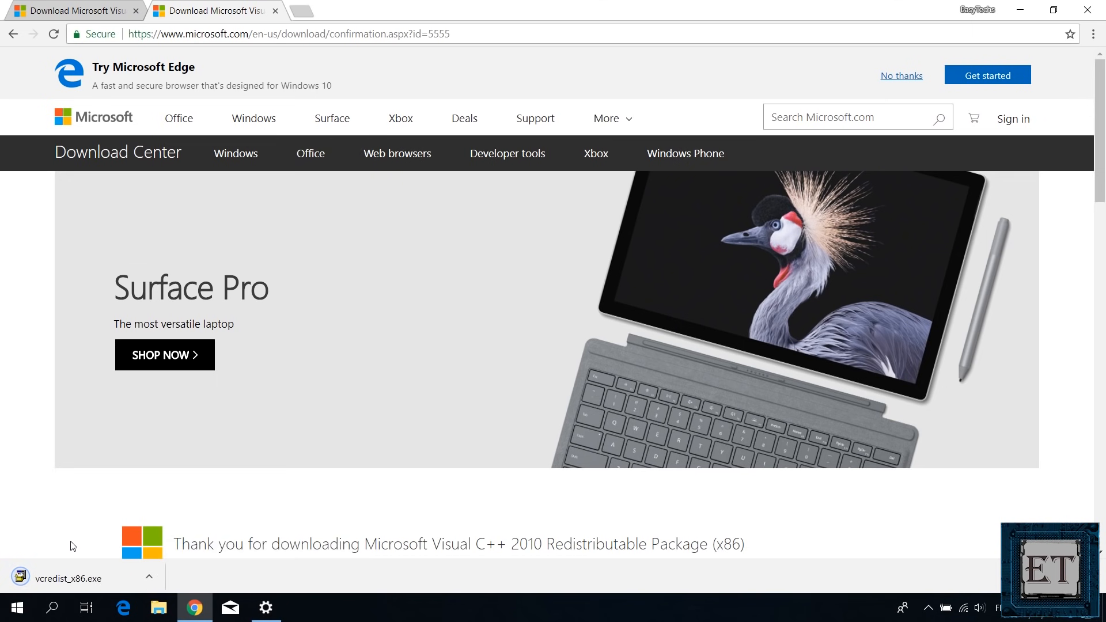
click(68, 579)
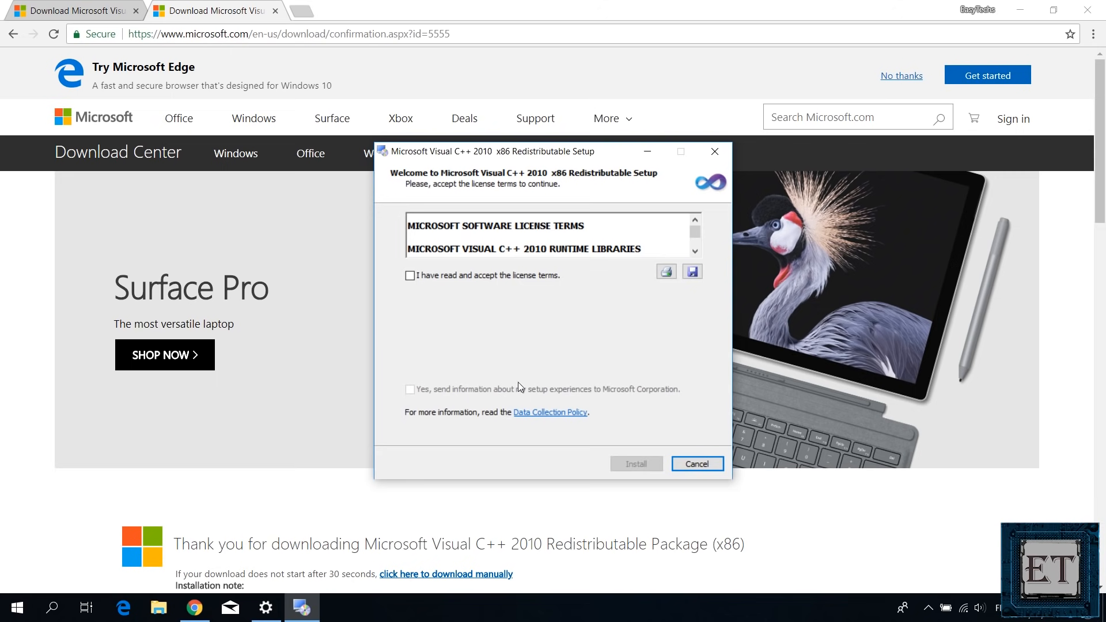
Accept the license terms, install the x86 redistributable and finish the setup
click(410, 276)
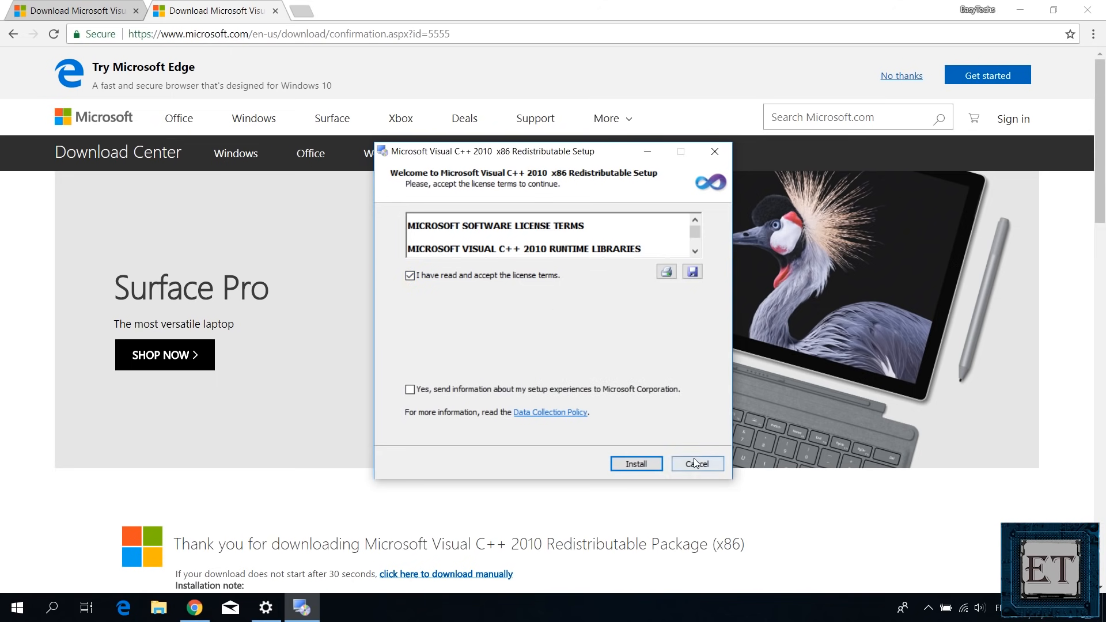
click(635, 464)
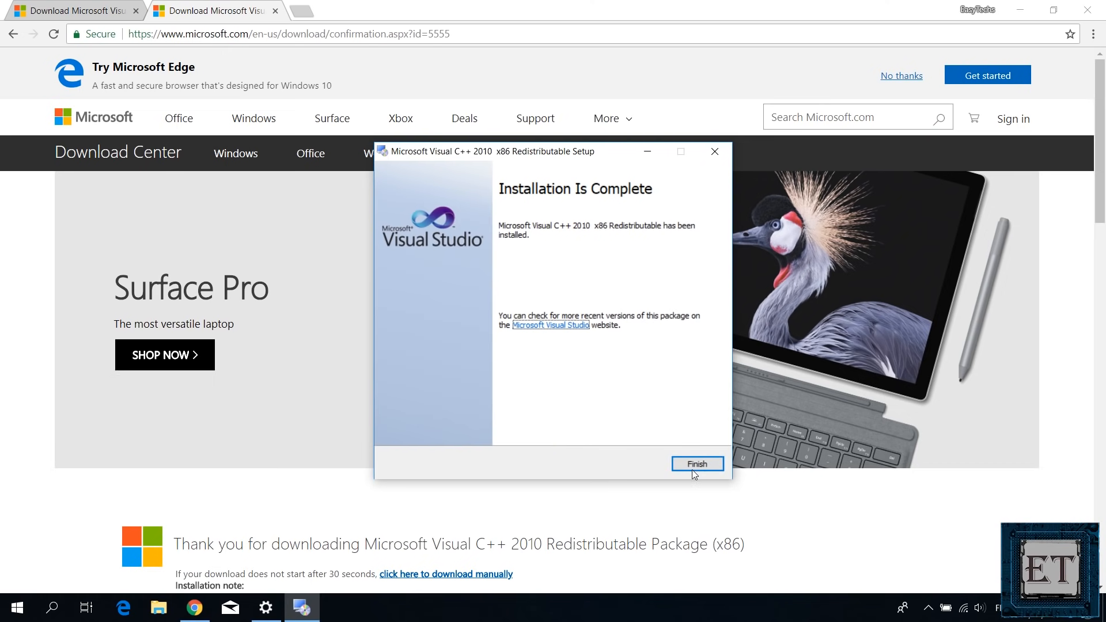
click(697, 463)
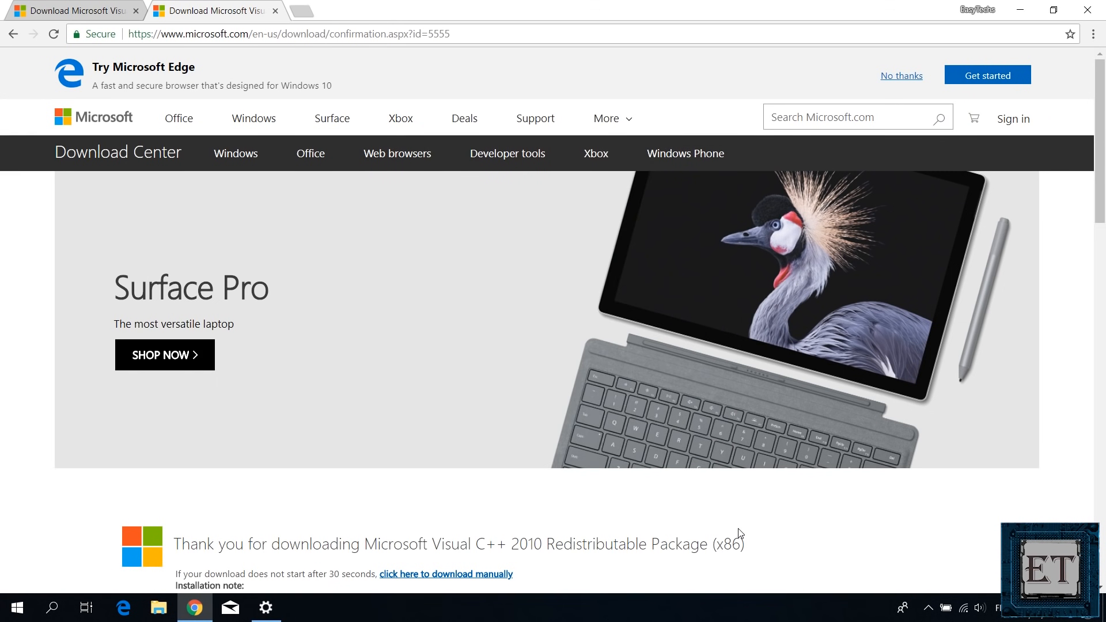
mouse_move(667, 517)
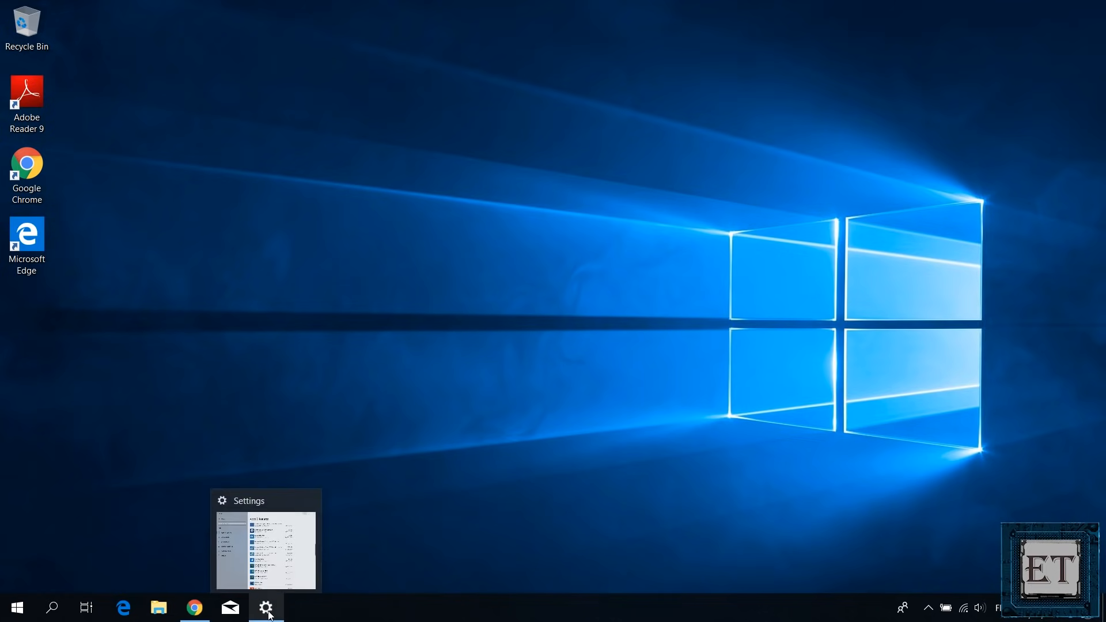
Check Apps & features lists the Visual C++ 2010 x64 and x86 redistributables, then close Settings
click(266, 607)
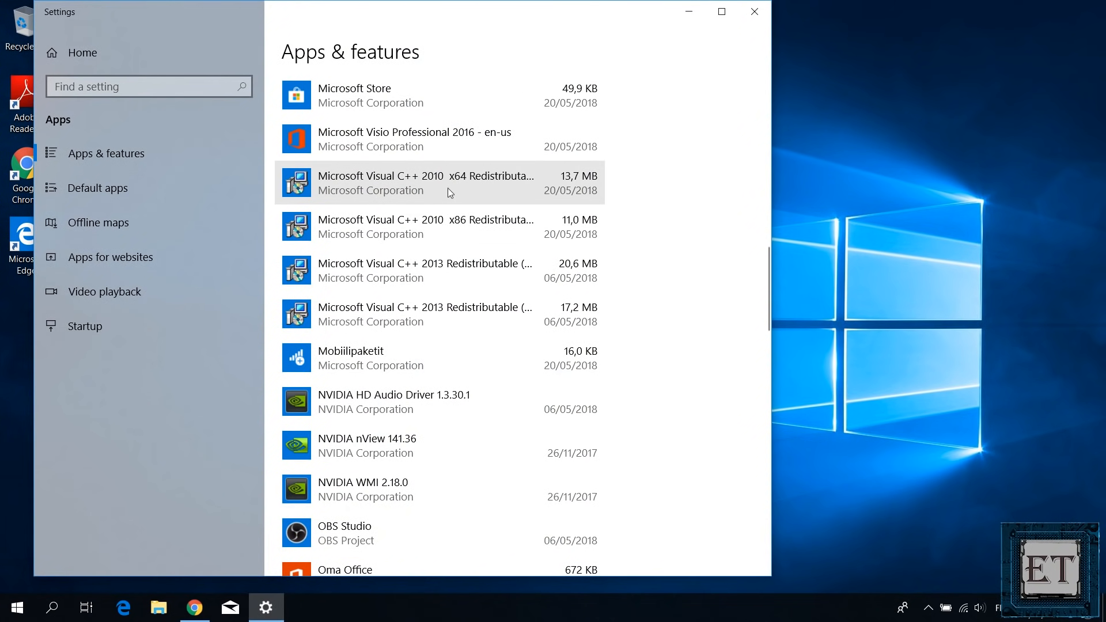
mouse_move(458, 235)
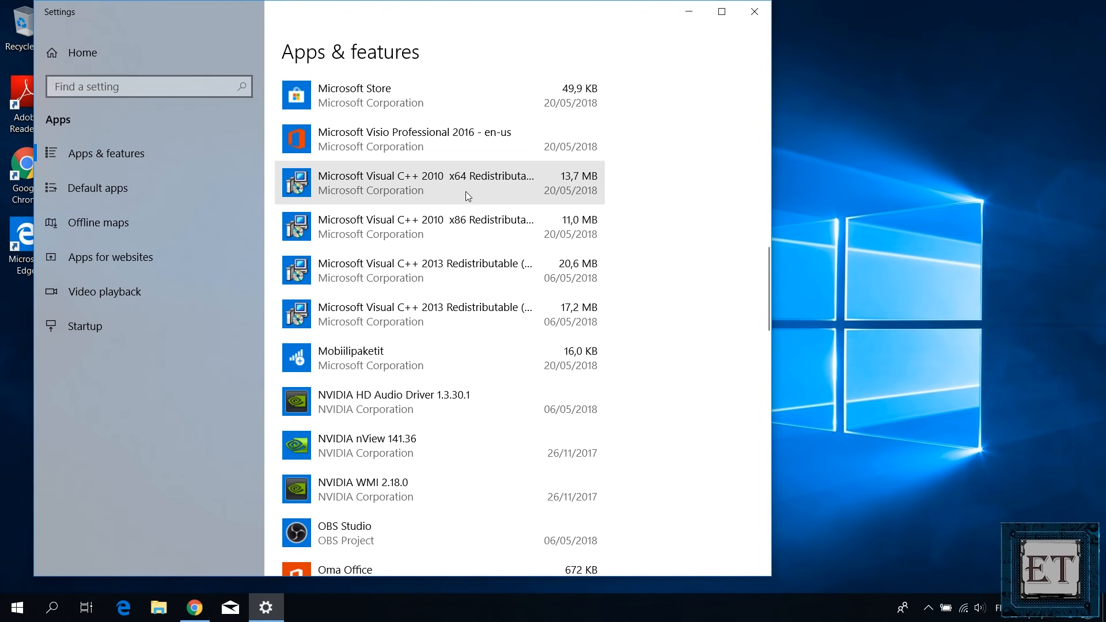
mouse_move(753, 13)
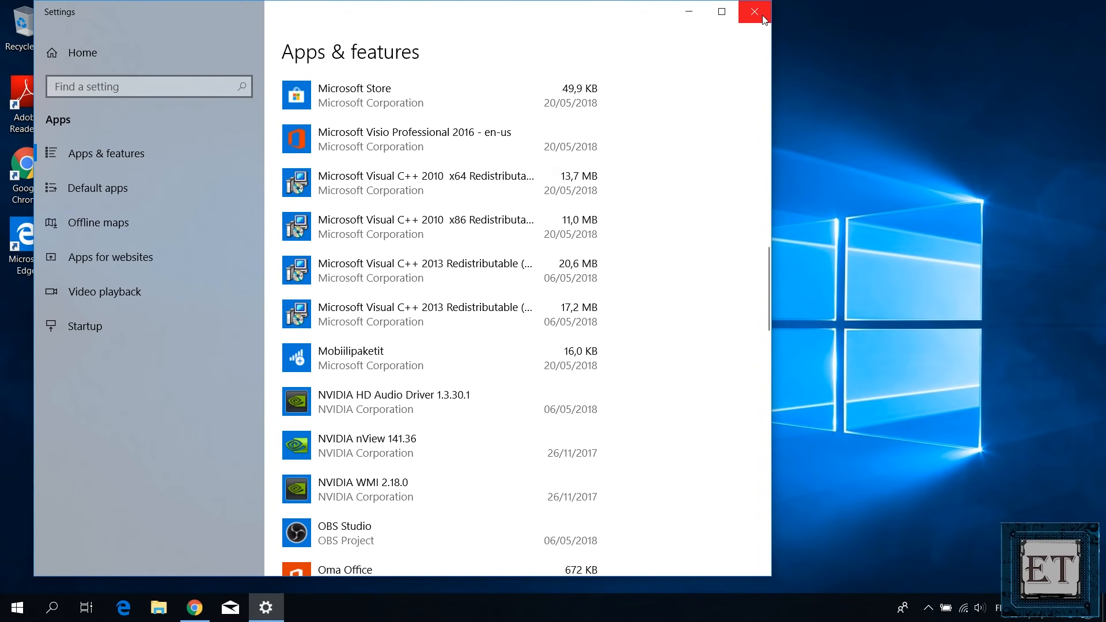
click(751, 11)
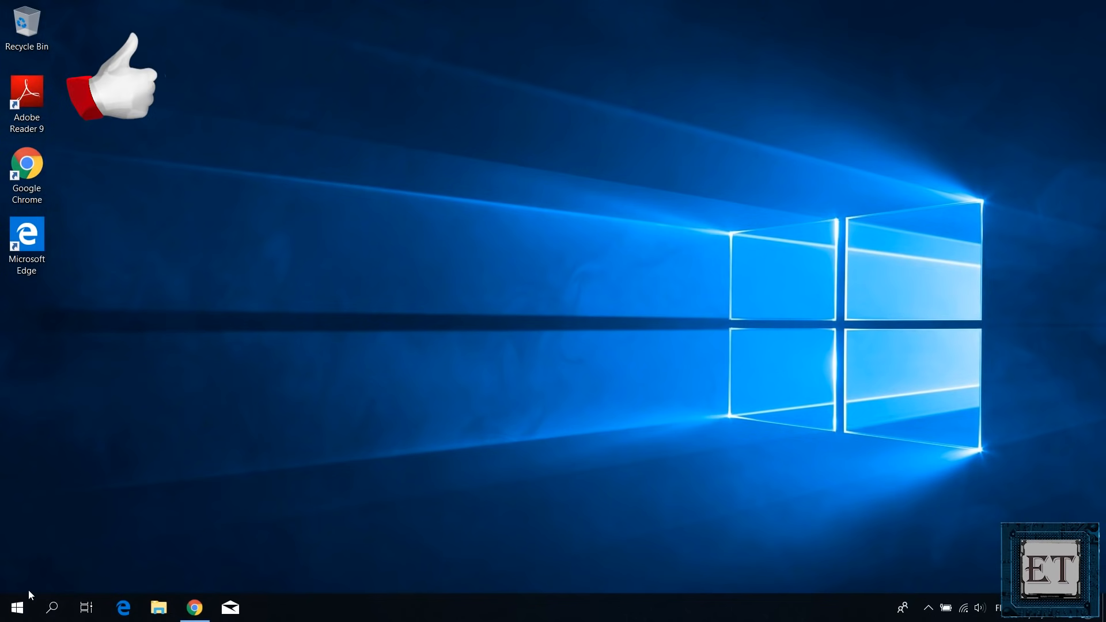
Show the Start menu's Sleep, Shut down and Restart power choices
click(17, 608)
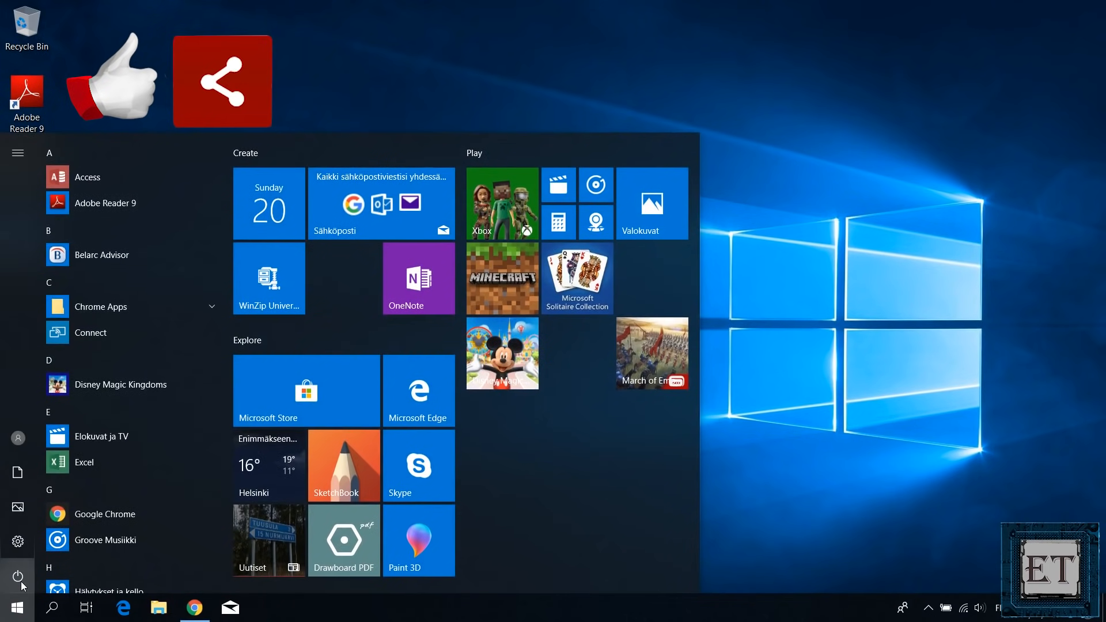
click(17, 575)
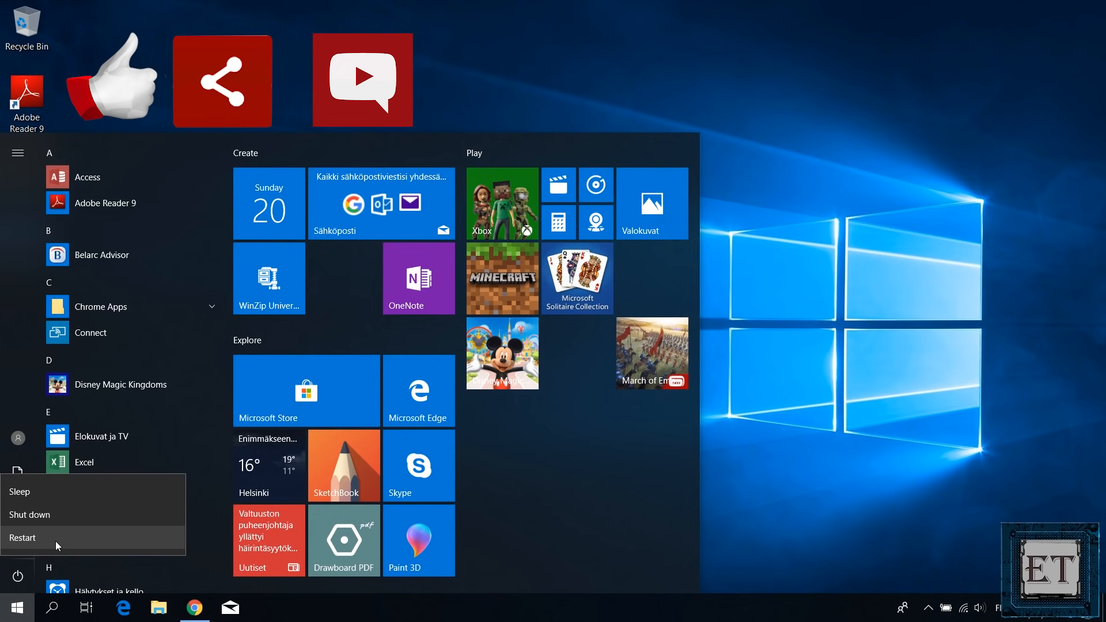